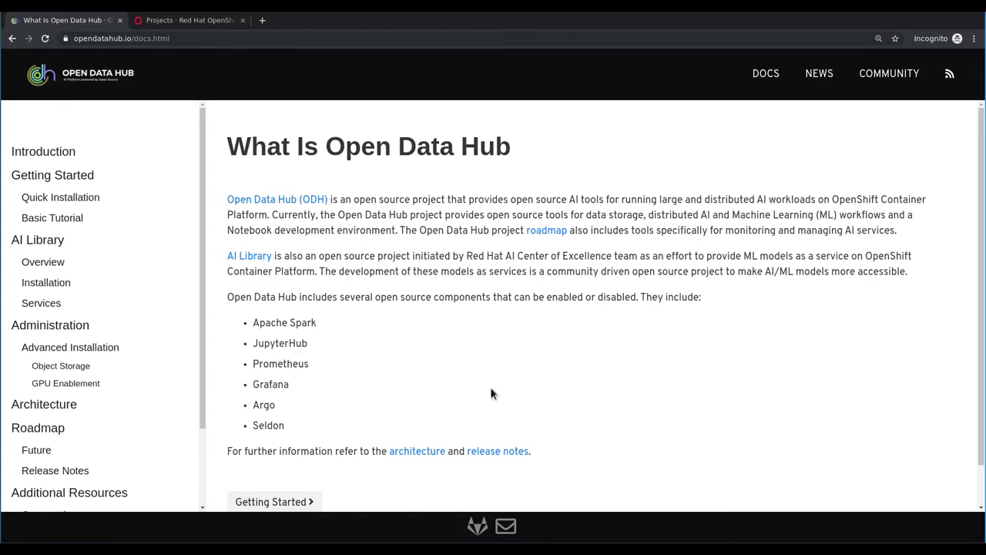
{"action": "mouse_move", "coordinate": [60, 197]}
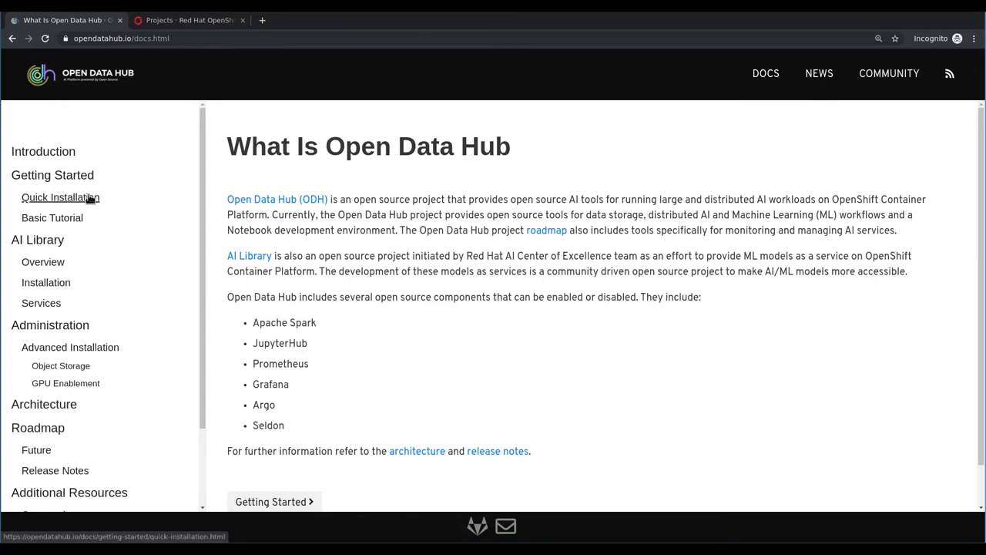
Navigate via Quick Installation to the Basic Tutorial page and view its JupyterHub and Spark sections
{"action": "left_click", "coordinate": [60, 198]}
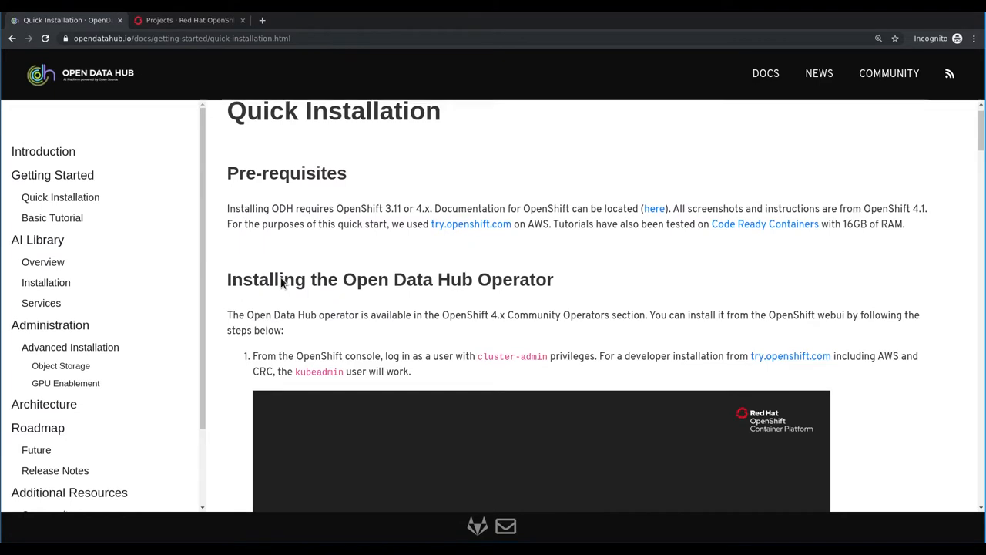
{"action": "left_click", "coordinate": [52, 219]}
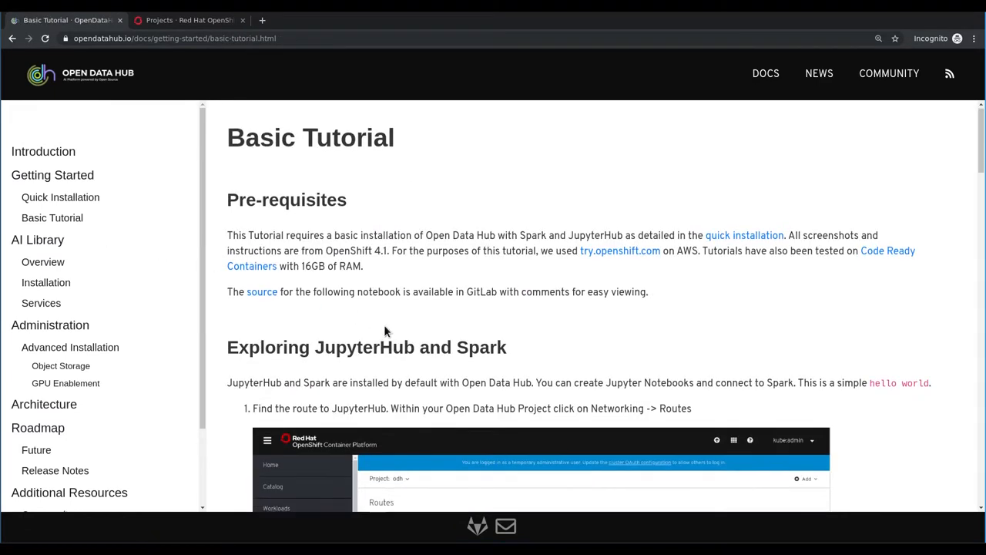
{"action": "scroll", "scroll_direction": "down", "scroll_amount": 3}
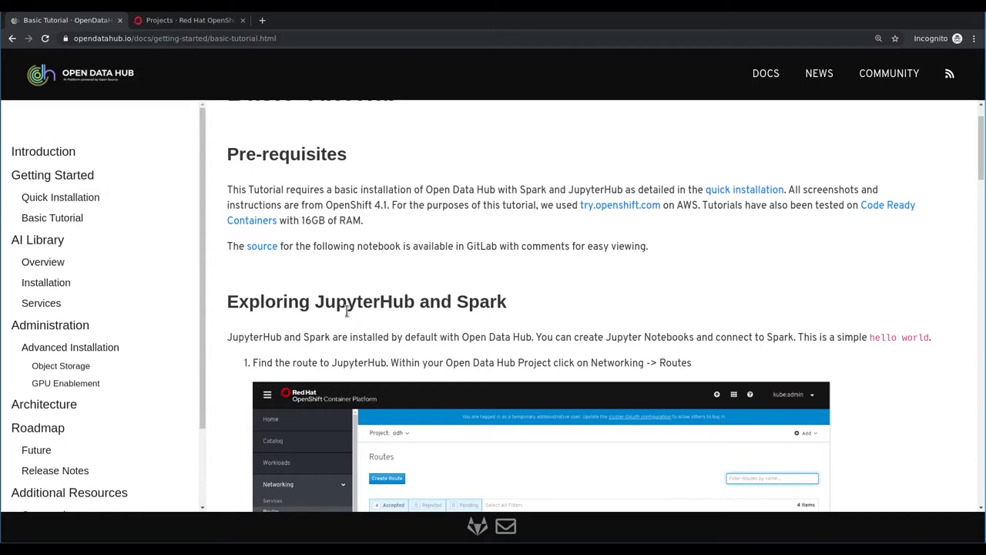
{"action": "mouse_move", "coordinate": [191, 19]}
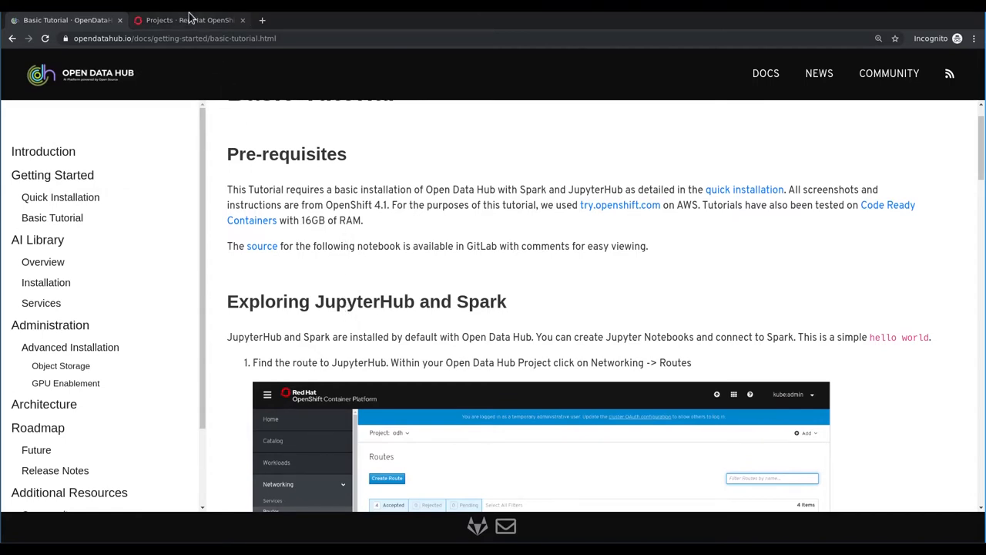
Switch to the Projects - Red Hat OpenShift tab showing the cluster's projects list
{"action": "left_click", "coordinate": [188, 19]}
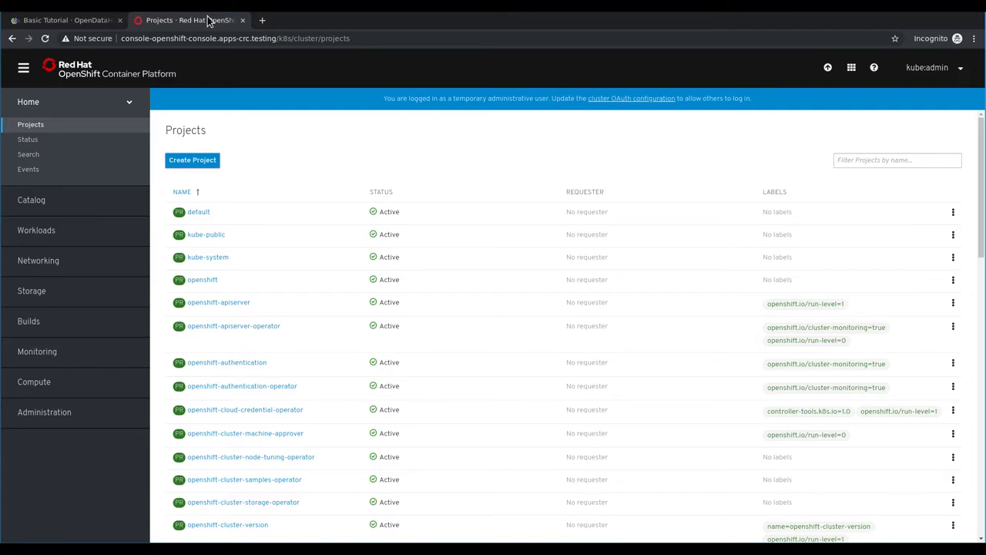
{"action": "mouse_move", "coordinate": [192, 158]}
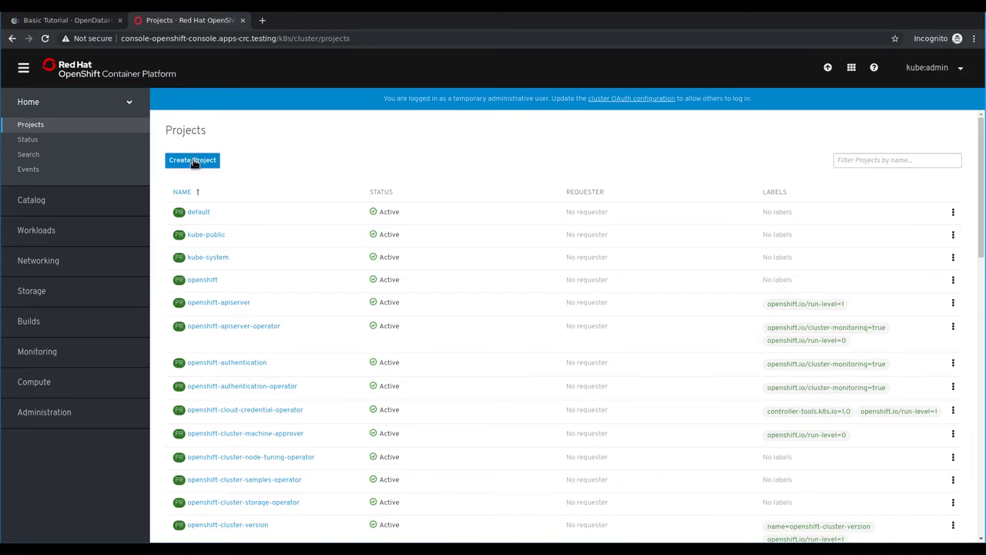
Create project odh with display name Open Data Hub
{"action": "left_click", "coordinate": [191, 159]}
{"action": "type", "text": "Open Data Hub"}
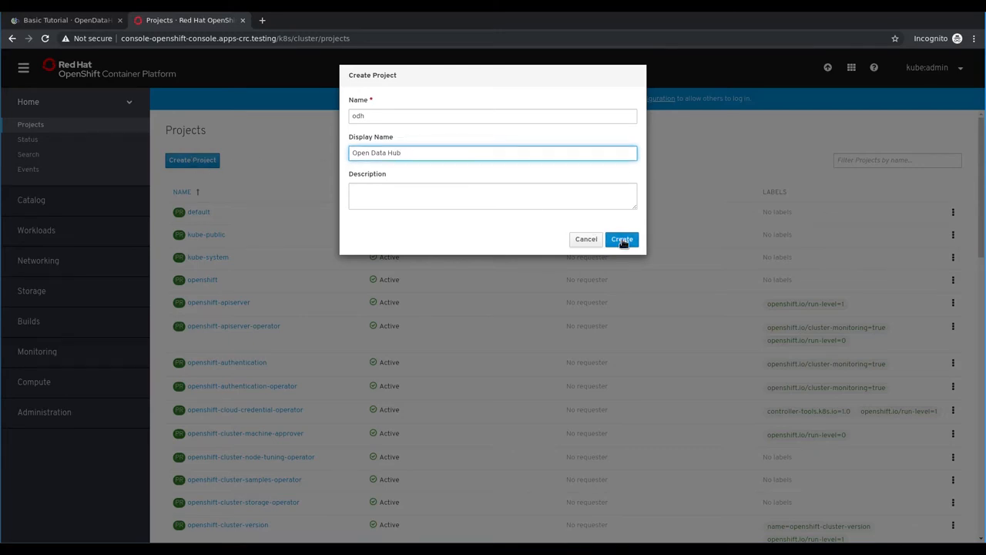
{"action": "left_click", "coordinate": [622, 239]}
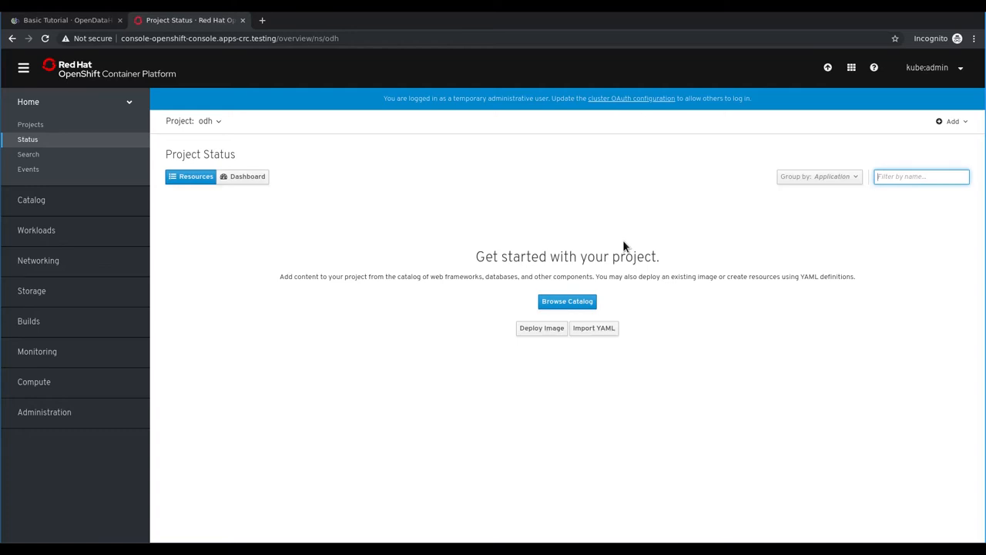
{"action": "mouse_move", "coordinate": [471, 234]}
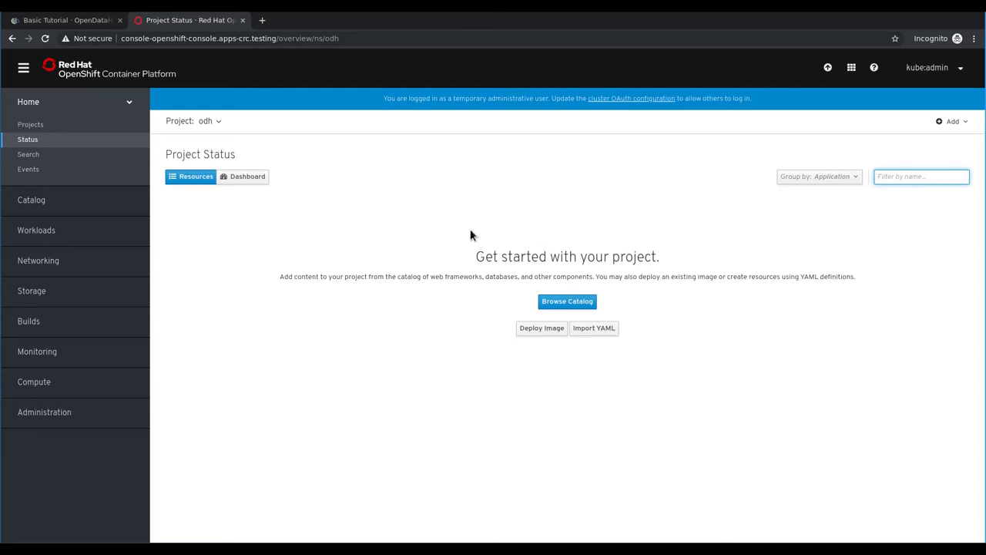
Find 'open data hub' in OperatorHub and accept the community operator warning to view its details
{"action": "left_click", "coordinate": [31, 200]}
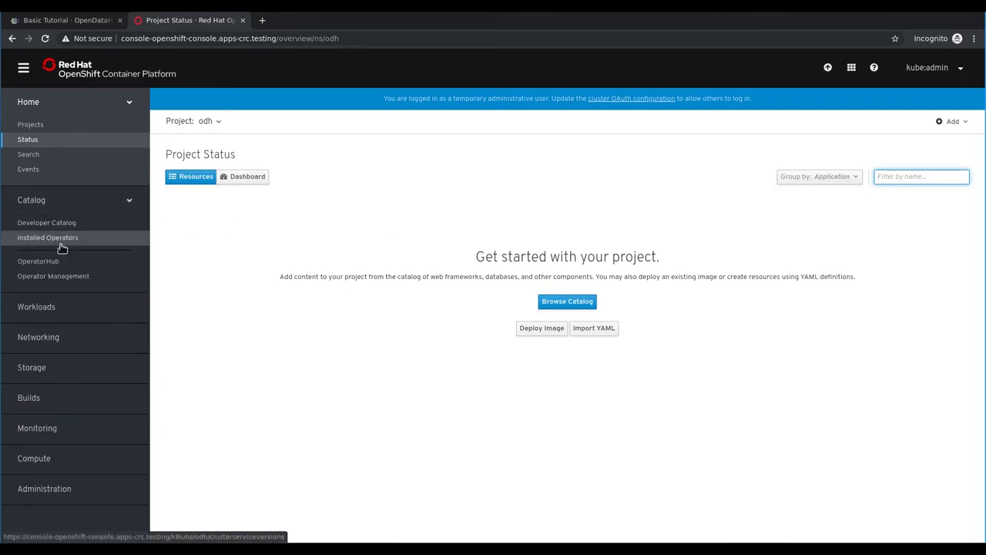
{"action": "left_click", "coordinate": [37, 262]}
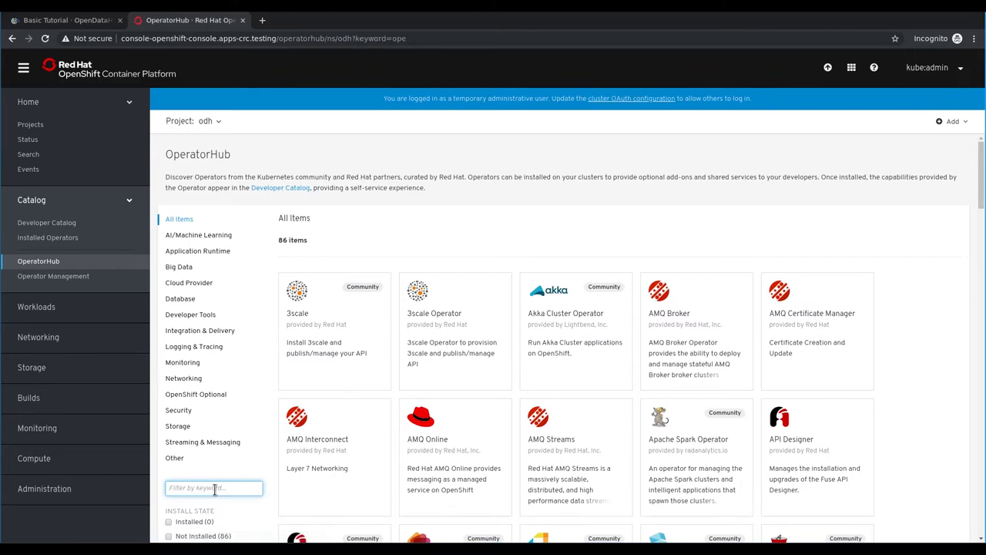
{"action": "type", "text": "open data hub"}
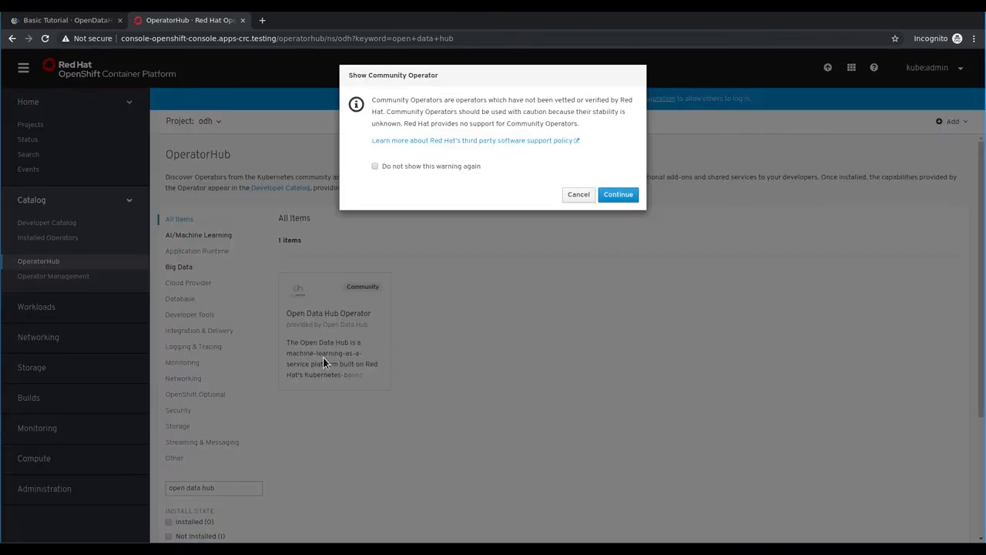
{"action": "mouse_move", "coordinate": [618, 194]}
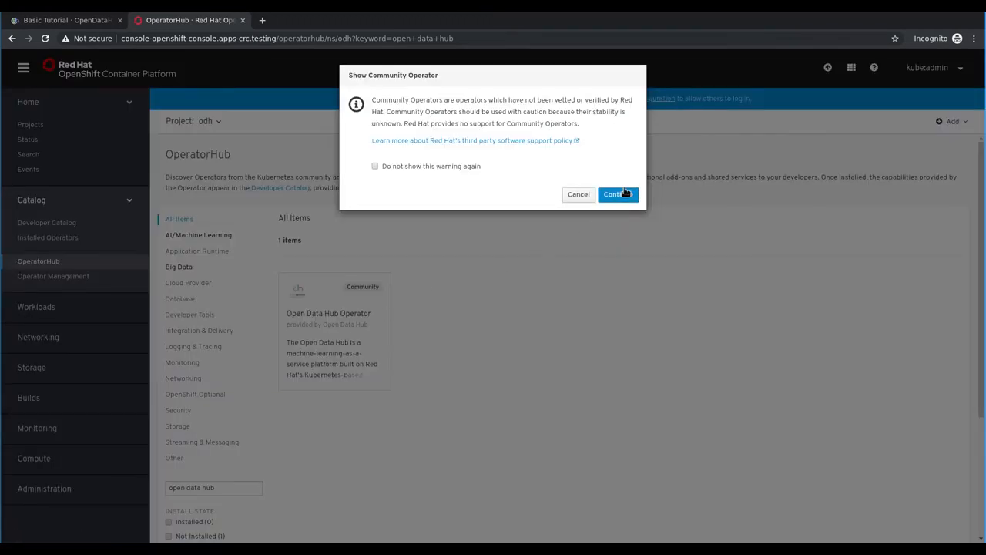
{"action": "left_click", "coordinate": [613, 195]}
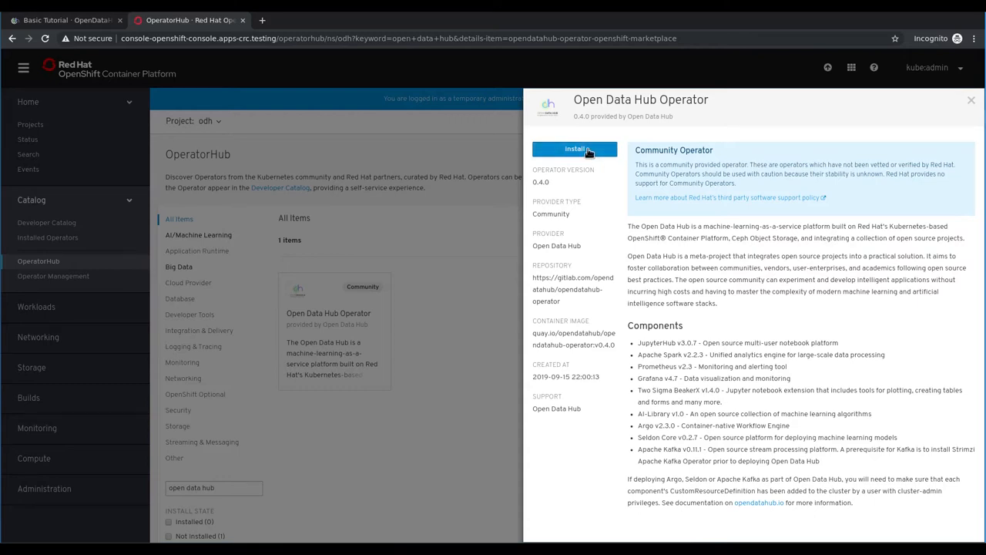
Subscribe the odh namespace to the Open Data Hub Operator on the alpha channel with Automatic approval
{"action": "left_click", "coordinate": [573, 148]}
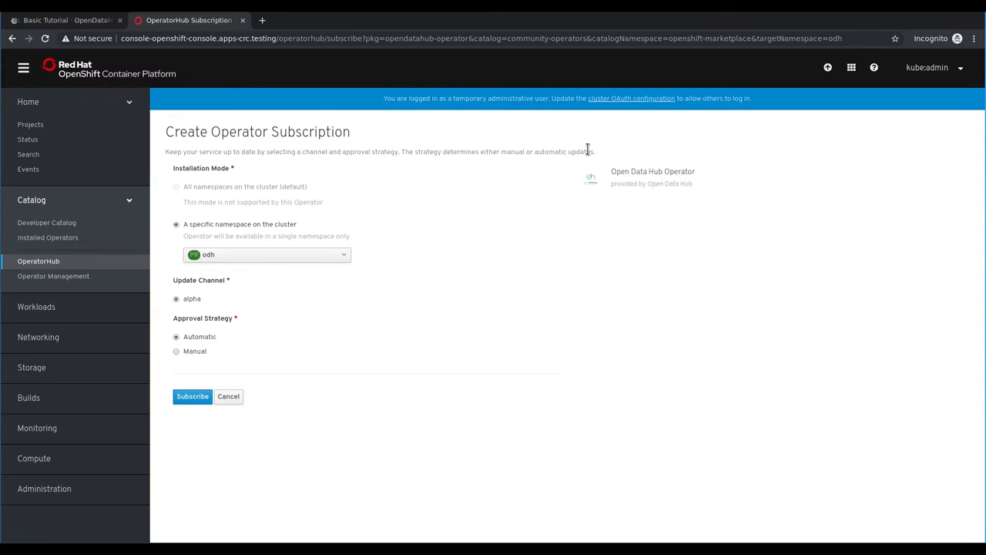
{"action": "mouse_move", "coordinate": [311, 260]}
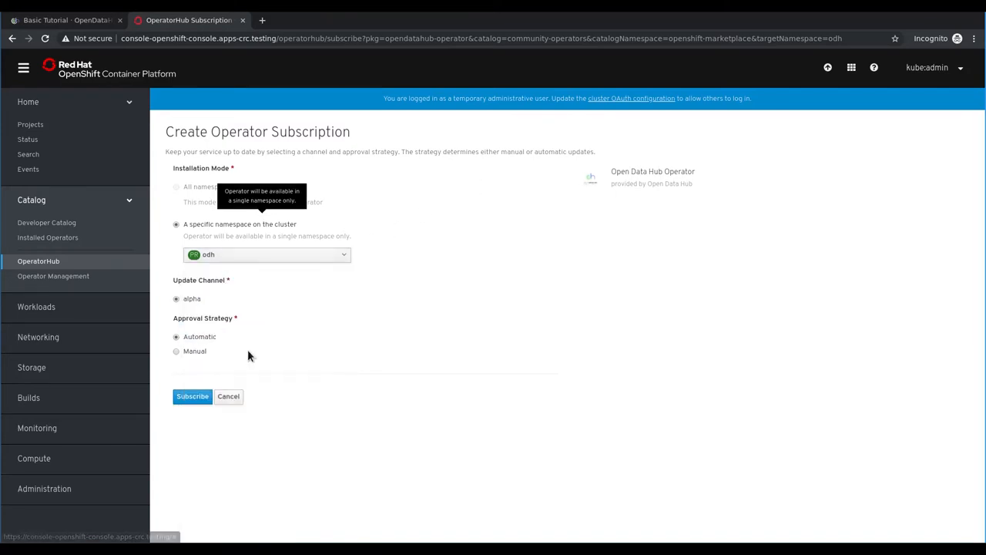
{"action": "mouse_move", "coordinate": [191, 396]}
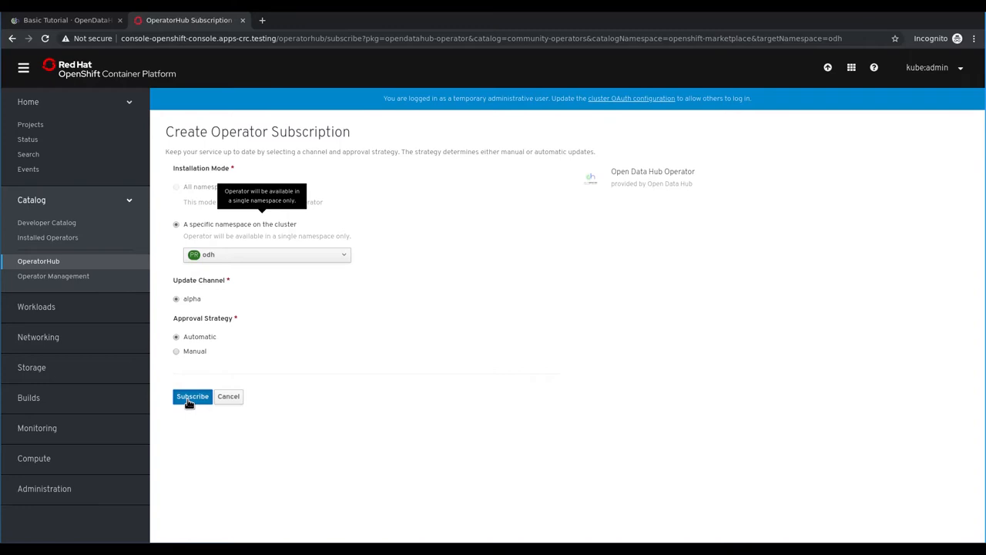
{"action": "left_click", "coordinate": [191, 396]}
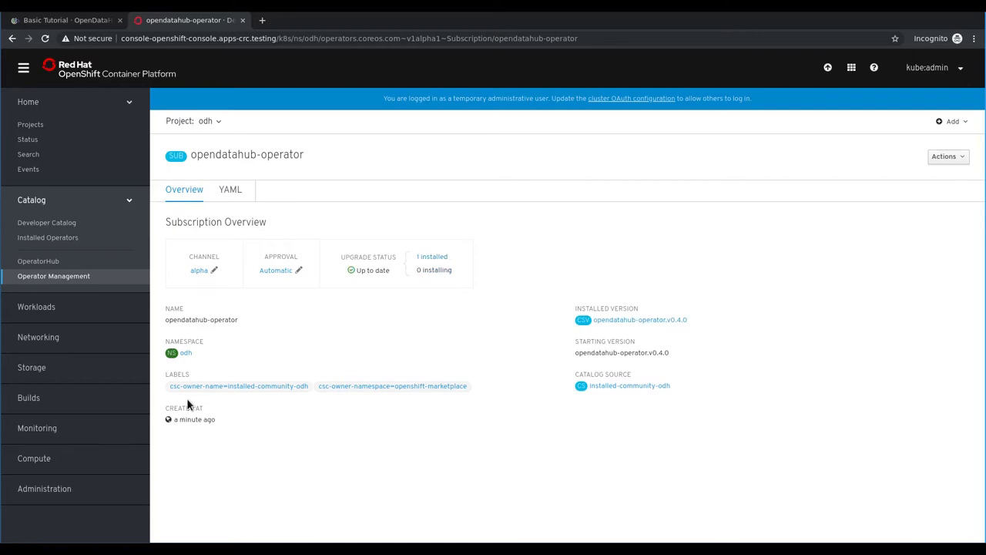
{"action": "mouse_move", "coordinate": [129, 339]}
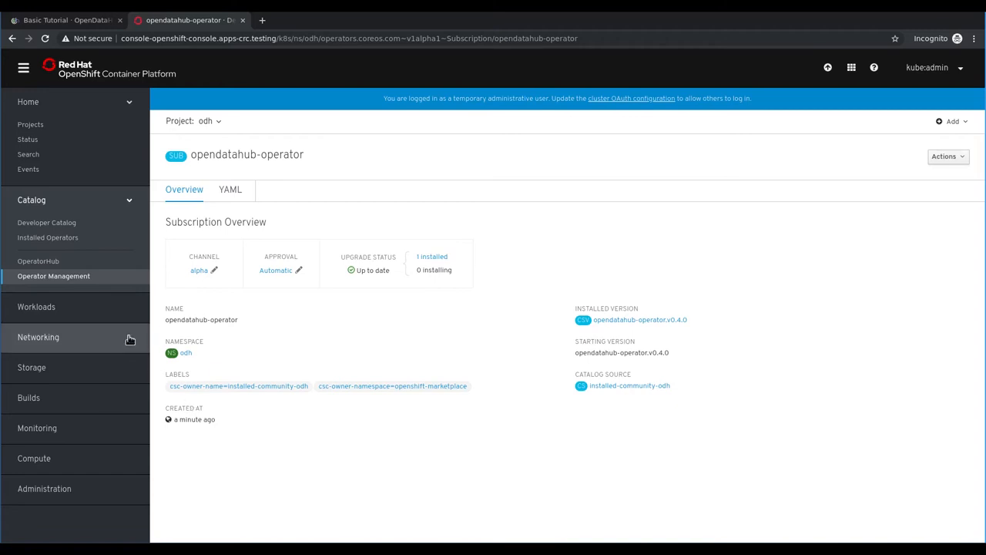
Go to Installed Operators, view the Open Data Hub Operator details and start a new instance
{"action": "left_click", "coordinate": [48, 238]}
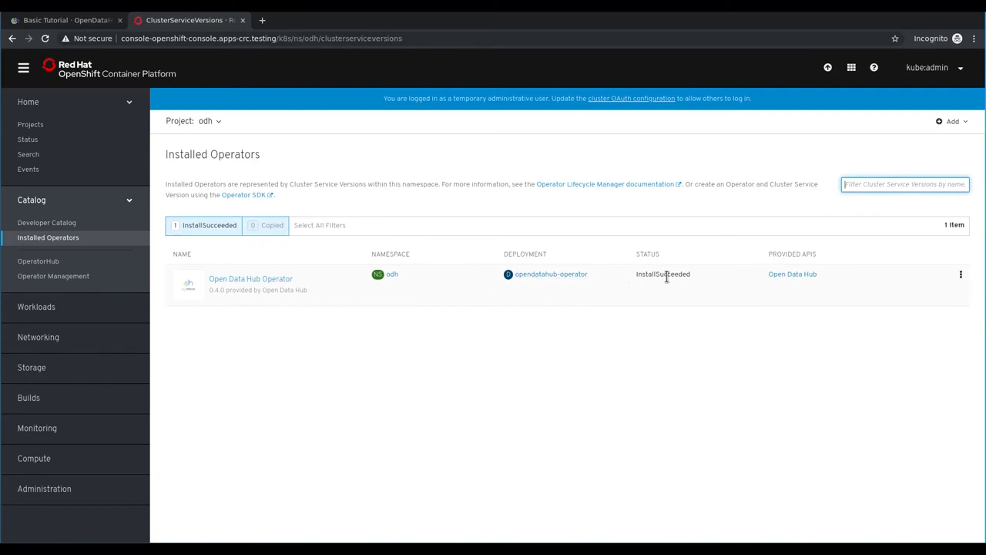
{"action": "mouse_move", "coordinate": [444, 314]}
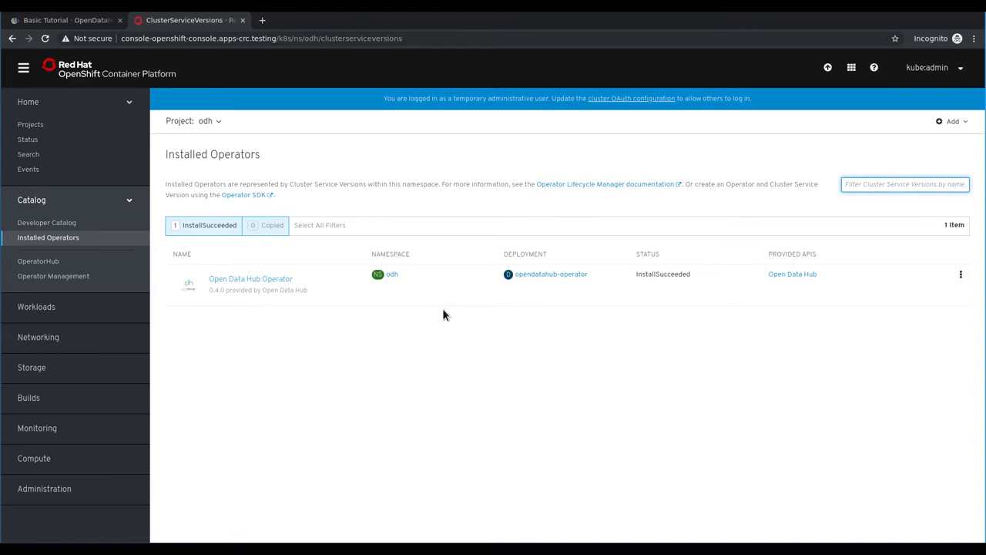
{"action": "mouse_move", "coordinate": [313, 331]}
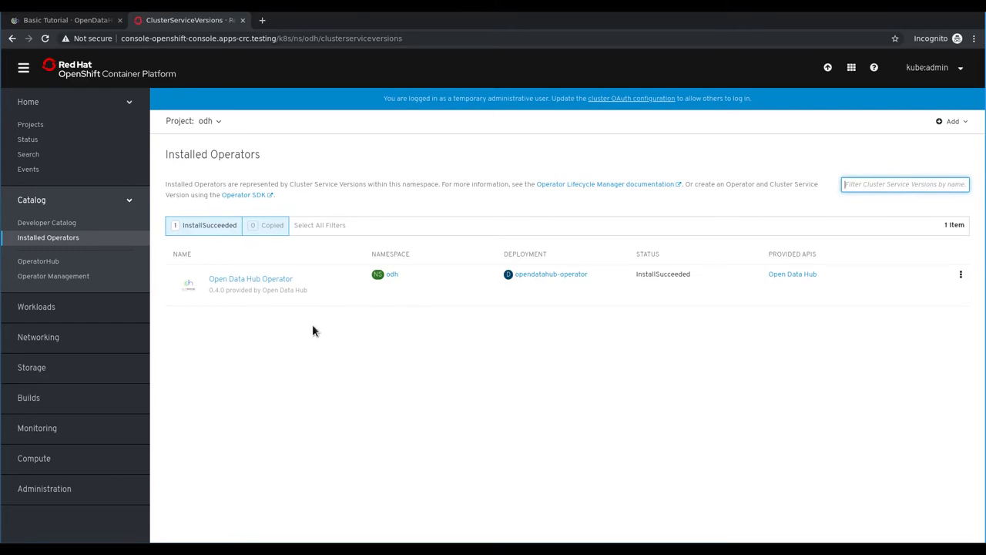
{"action": "left_click", "coordinate": [249, 278]}
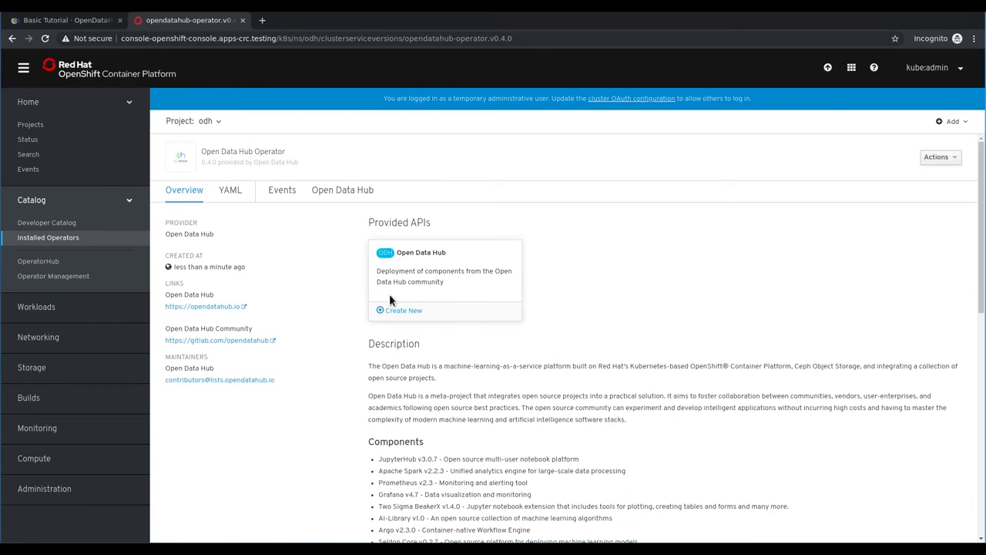
{"action": "left_click", "coordinate": [397, 310]}
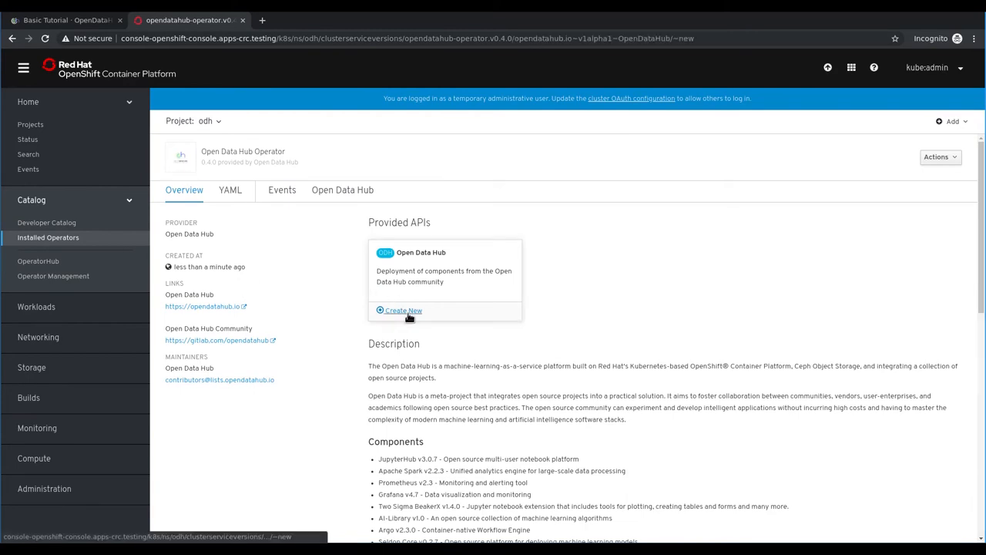
Create the example-opendatahub resource with monitoring odh_deploy changed from true to false
{"action": "left_click", "coordinate": [404, 310]}
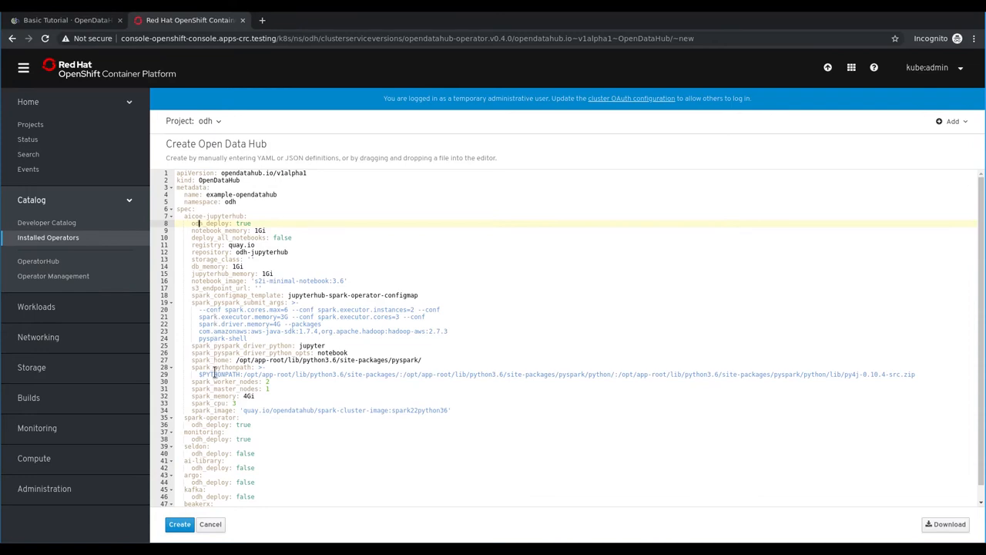
{"action": "mouse_move", "coordinate": [222, 438]}
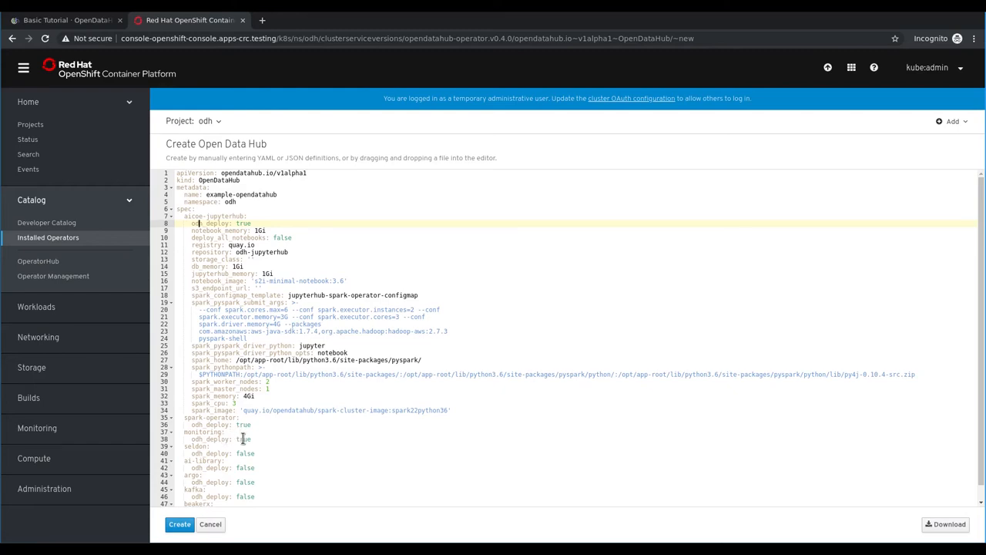
{"action": "left_click", "coordinate": [240, 438]}
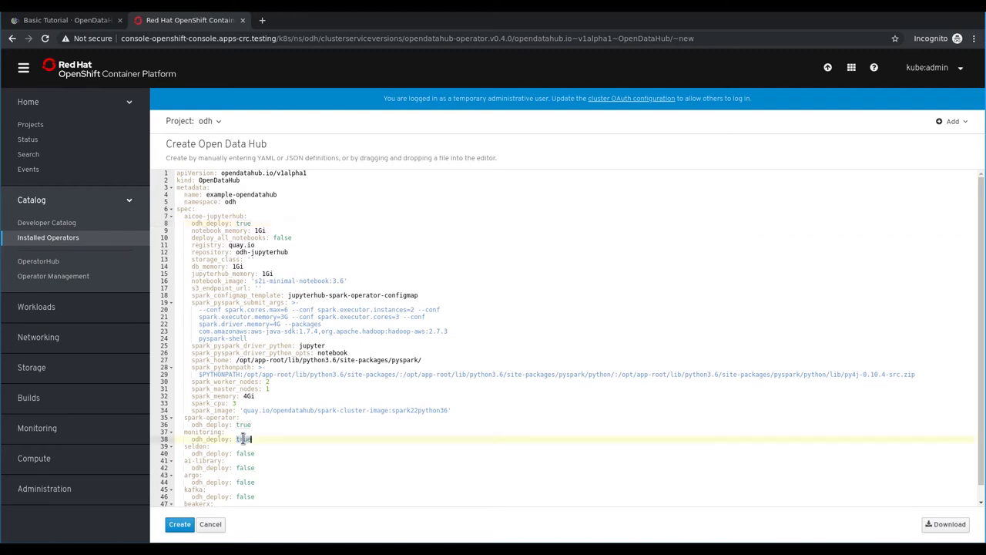
{"action": "type", "text": "fals"}
{"action": "left_click", "coordinate": [576, 381]}
{"action": "type", "text": "0"}
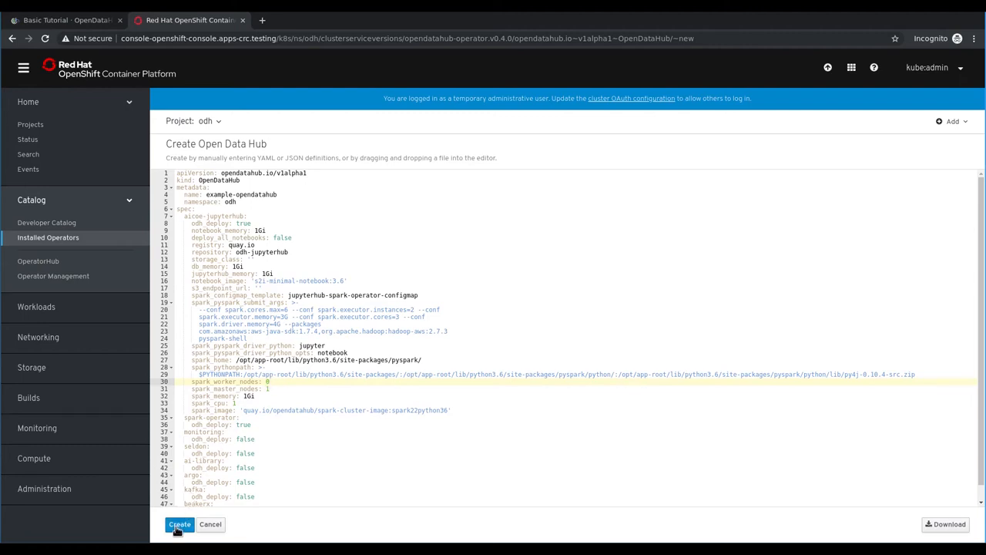
{"action": "left_click", "coordinate": [178, 524]}
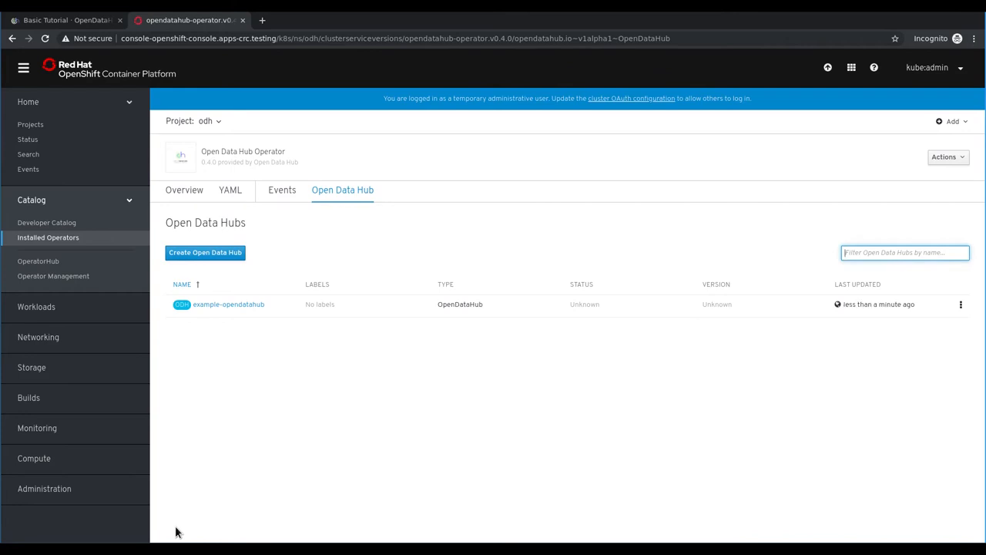
{"action": "mouse_move", "coordinate": [157, 401]}
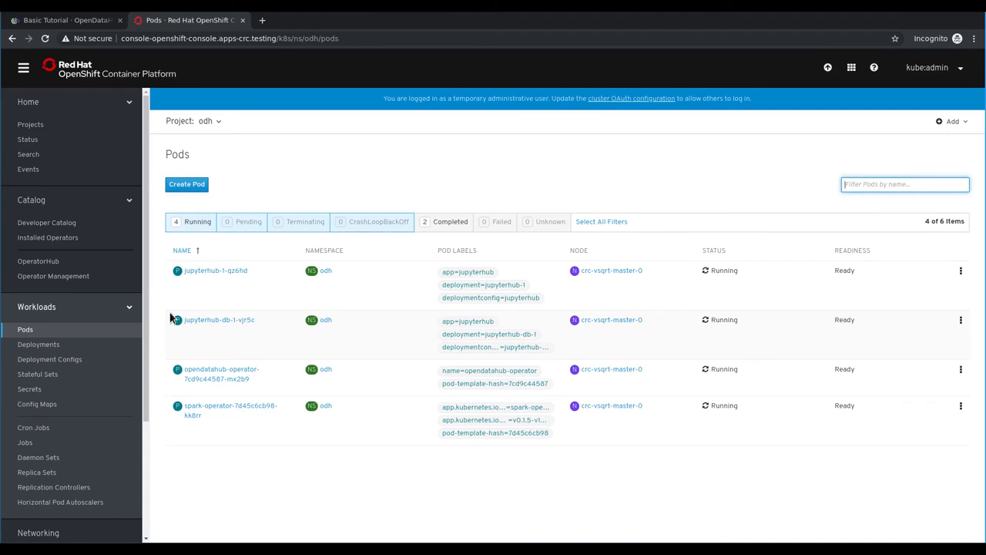
Scroll the sidebar down while reviewing the odh project's four Running pods
{"action": "scroll", "scroll_direction": "down", "scroll_amount": 3}
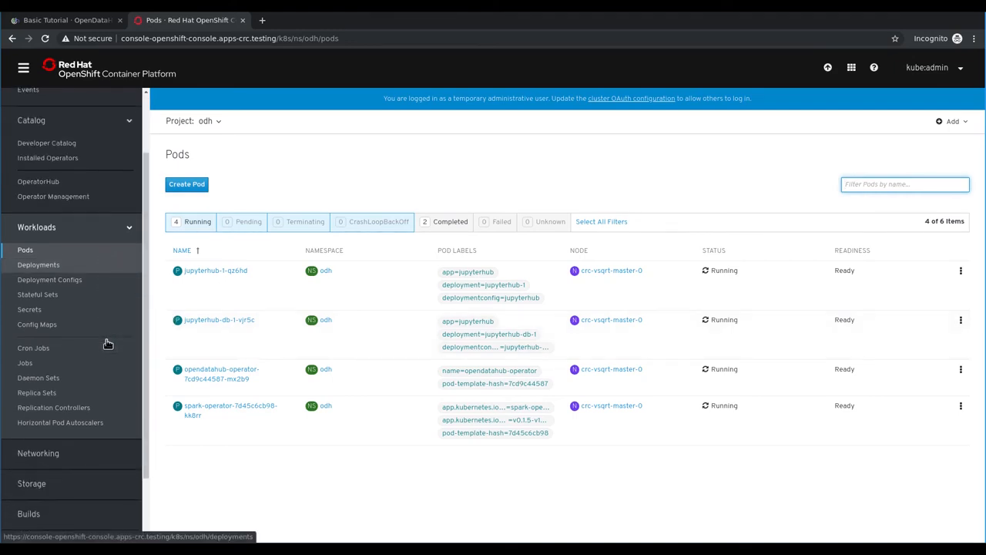
{"action": "scroll", "scroll_direction": "down", "scroll_amount": 3}
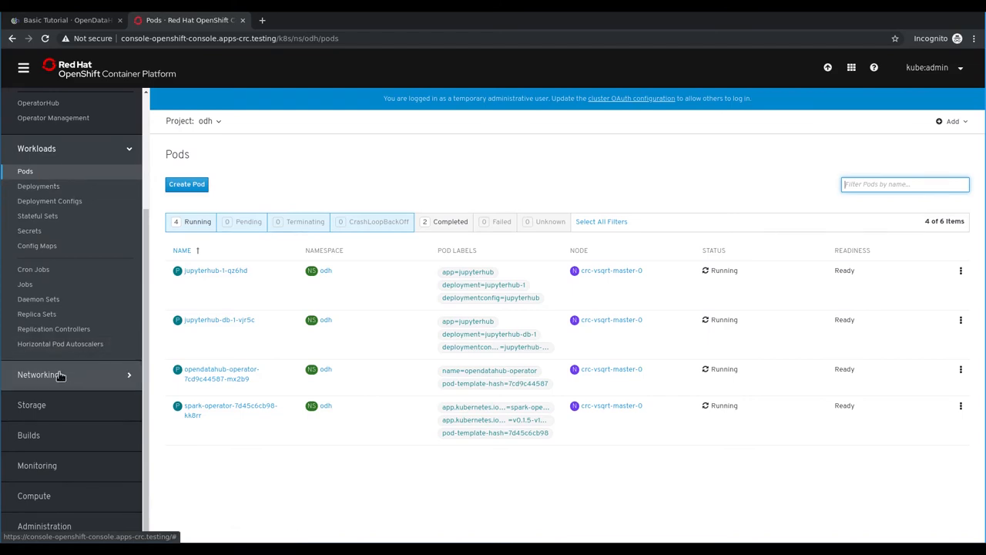
Show the odh project's Routes list with the accepted jupyterhub route
{"action": "left_click", "coordinate": [38, 374]}
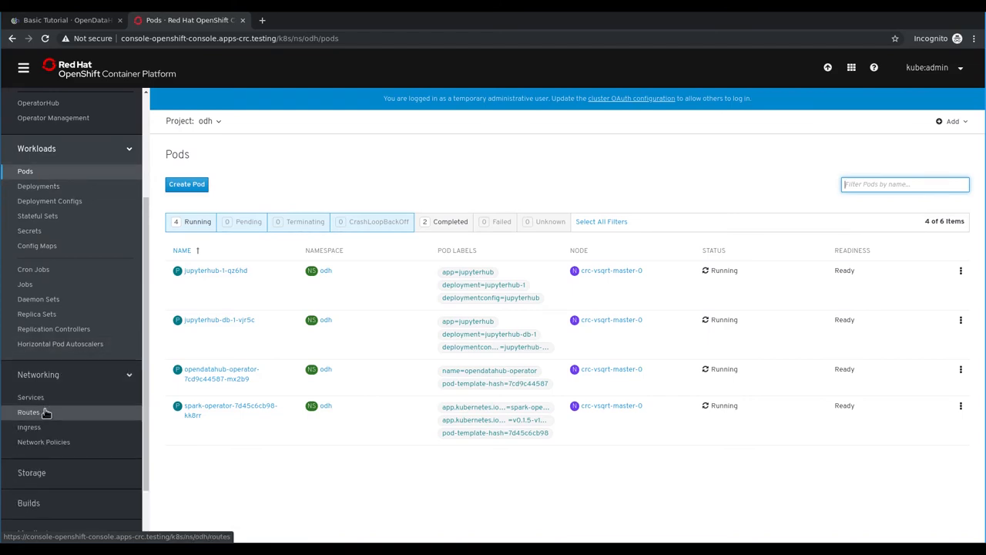
{"action": "left_click", "coordinate": [28, 411]}
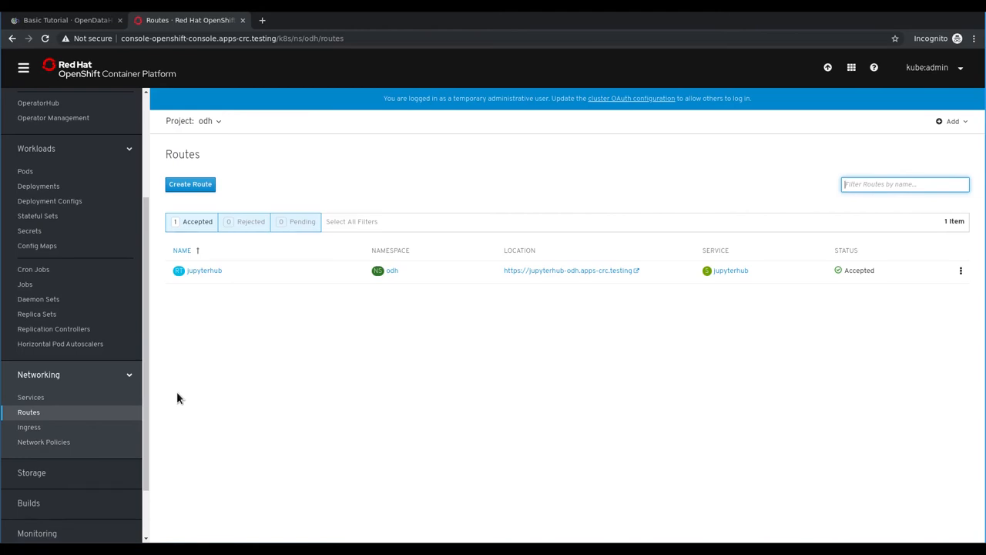
{"action": "mouse_move", "coordinate": [335, 322]}
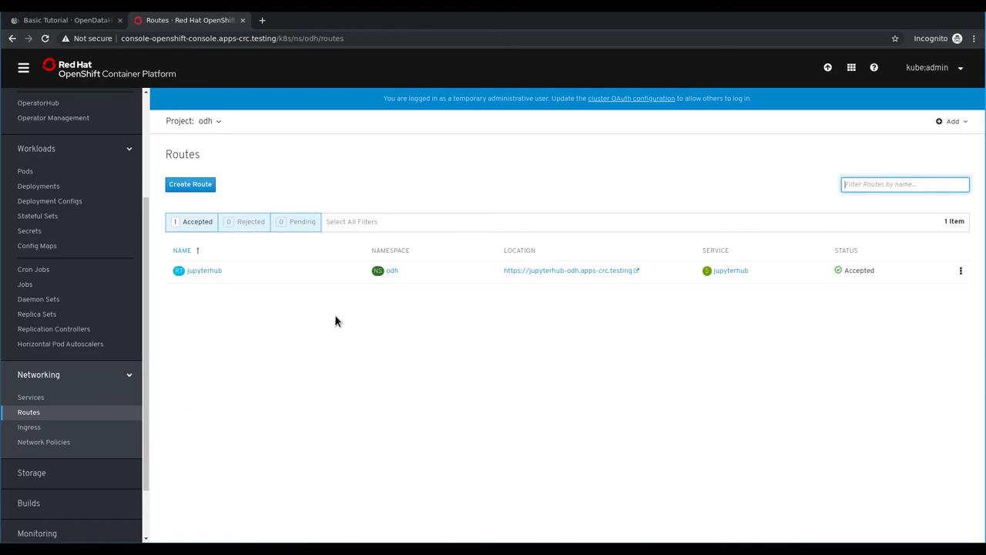
{"action": "mouse_move", "coordinate": [527, 271]}
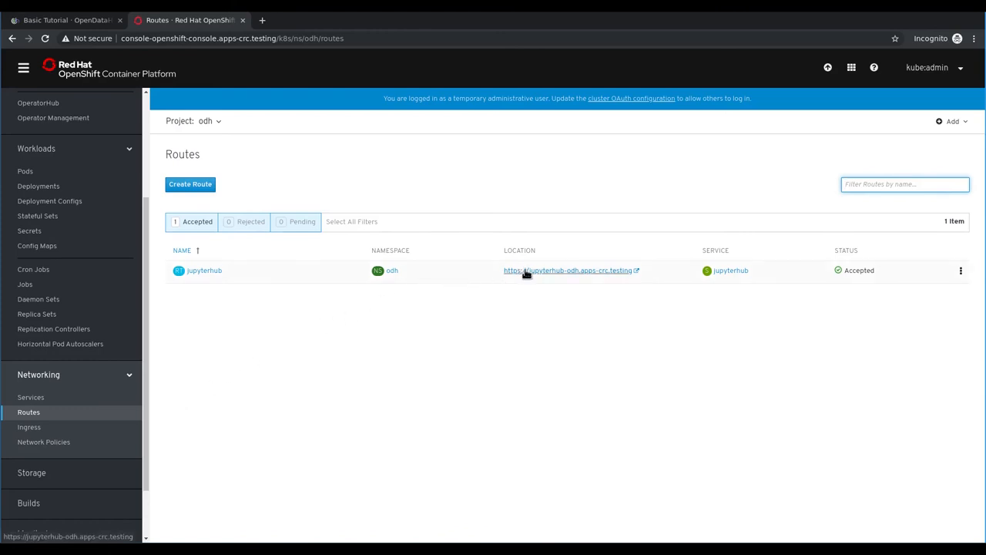
Follow the jupyterhub route and sign in with OpenShift as developer to reach Spawner Options
{"action": "left_click", "coordinate": [545, 270]}
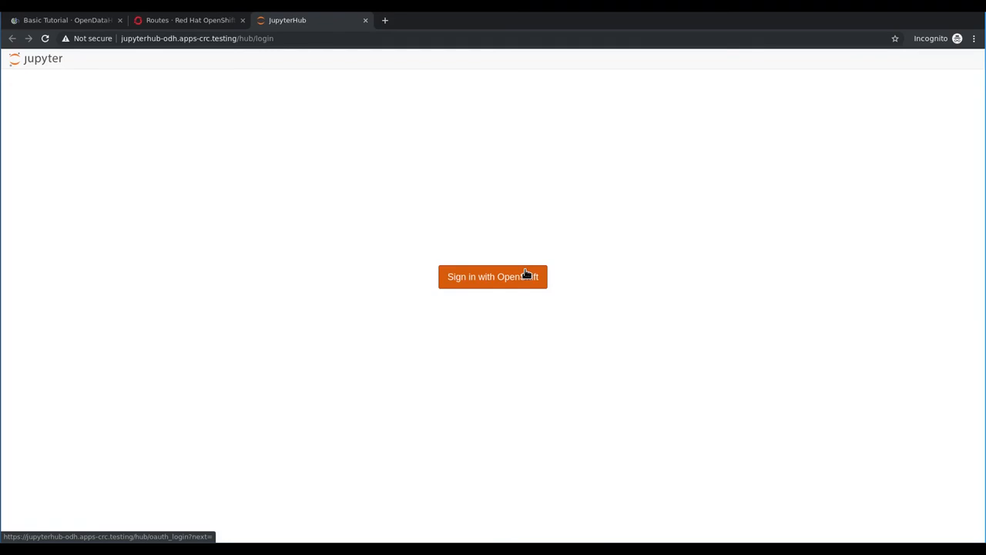
{"action": "left_click", "coordinate": [493, 278]}
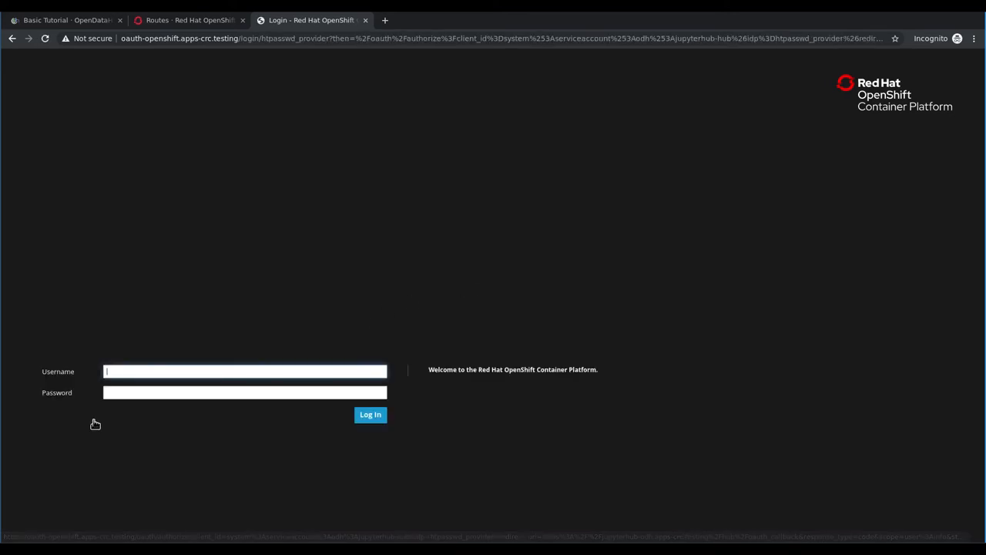
{"action": "type", "text": "develo"}
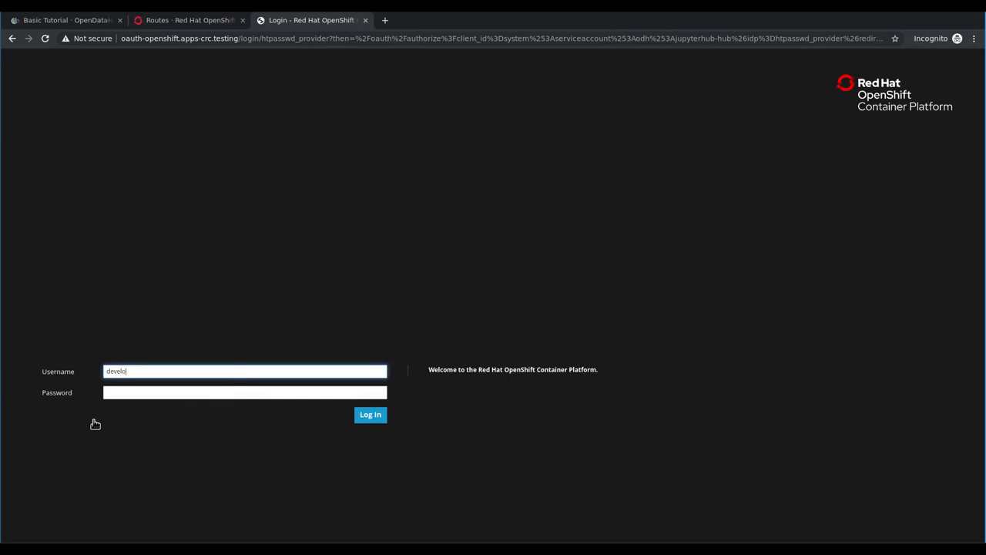
{"action": "type", "text": "developer"}
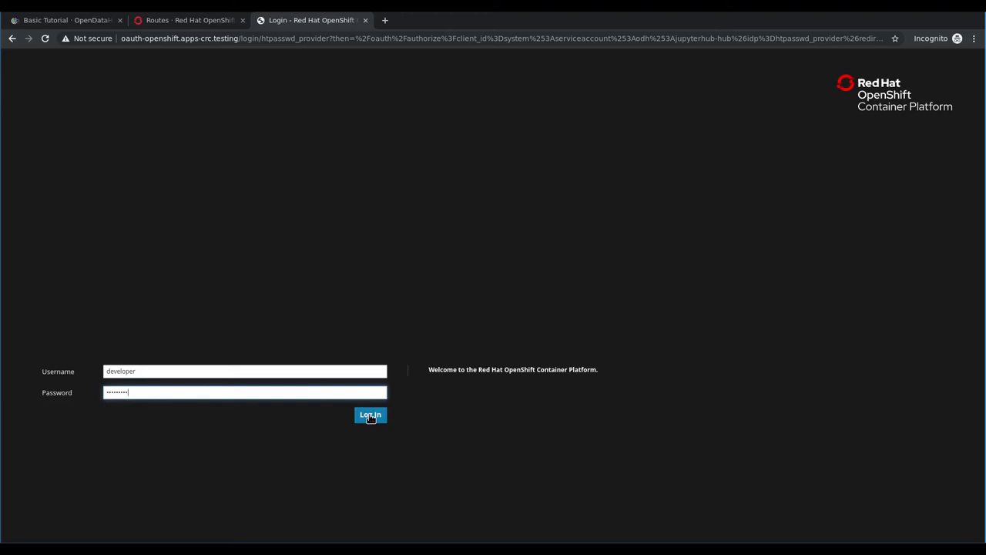
{"action": "left_click", "coordinate": [370, 414]}
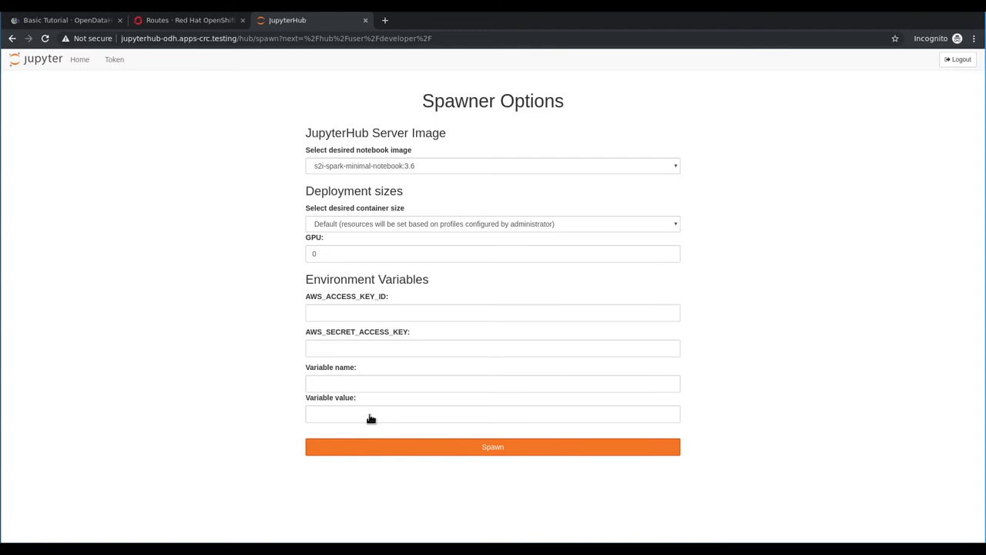
Spawn the notebook server with variable HELLO_WORLD set to 'Hello Open Data Hub!'
{"action": "left_click", "coordinate": [493, 382]}
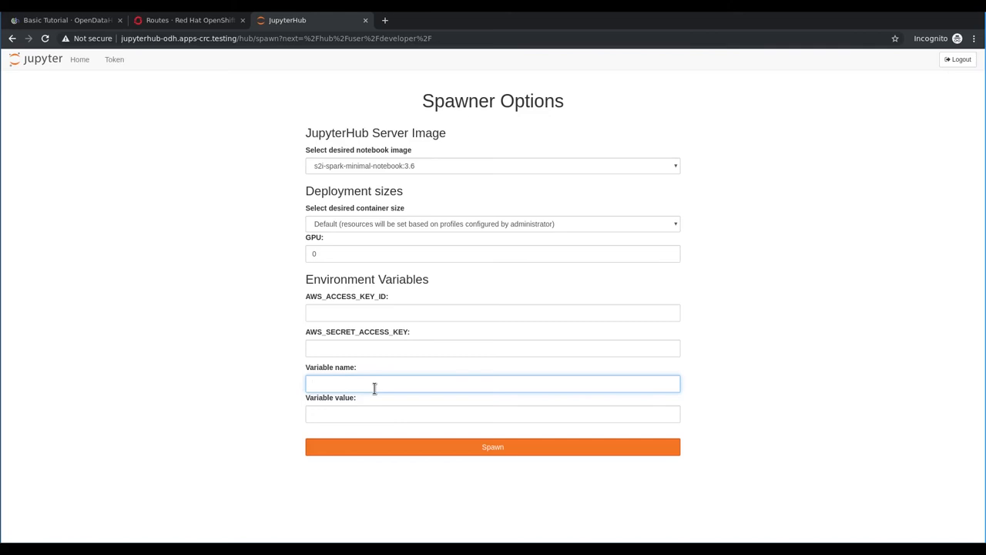
{"action": "type", "text": "HELLO_WORLD"}
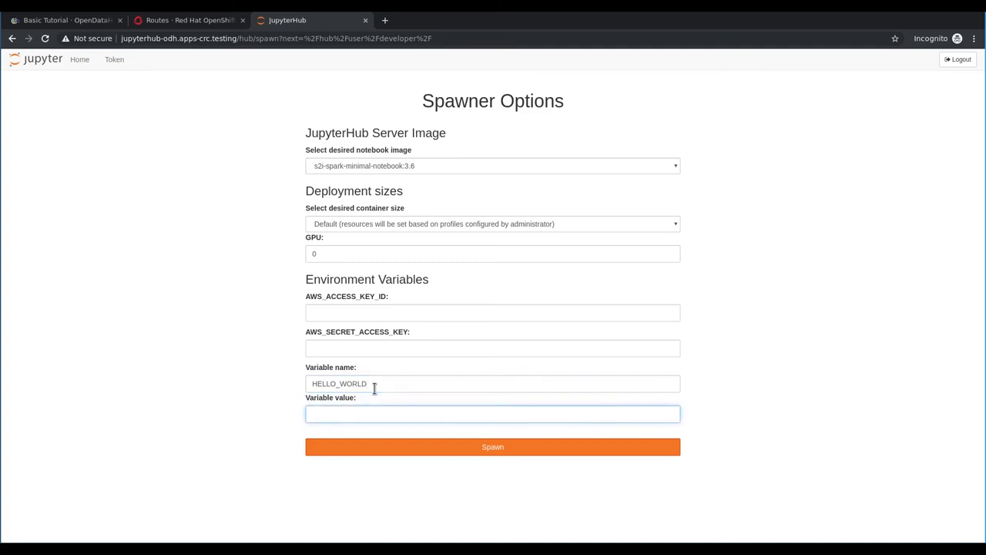
{"action": "type", "text": "Hello Open"}
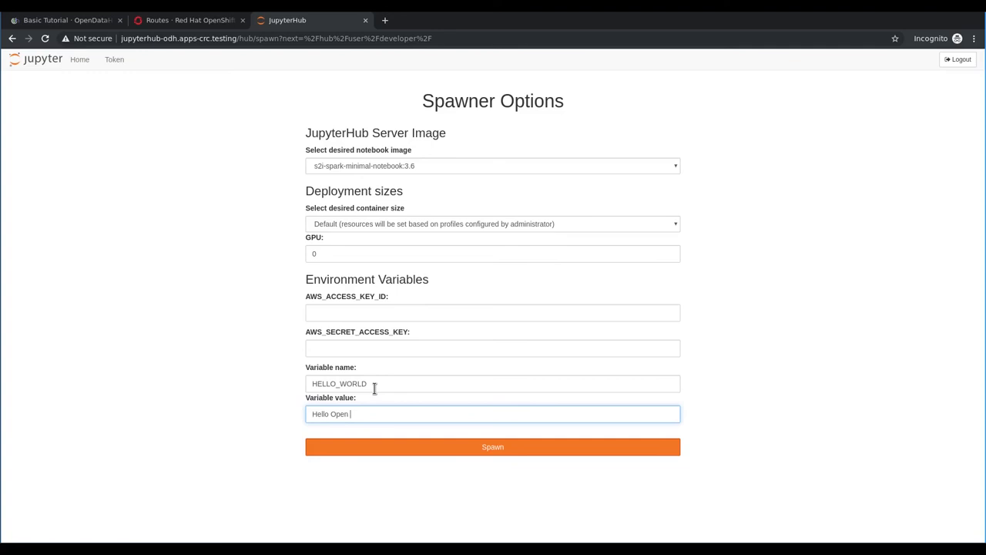
{"action": "type", "text": "Data Hub!"}
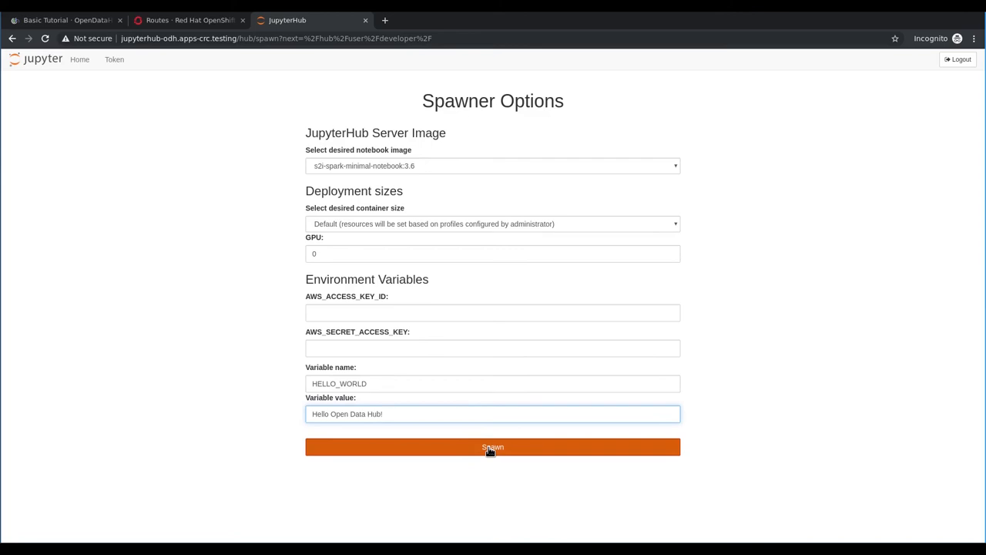
{"action": "left_click", "coordinate": [493, 447]}
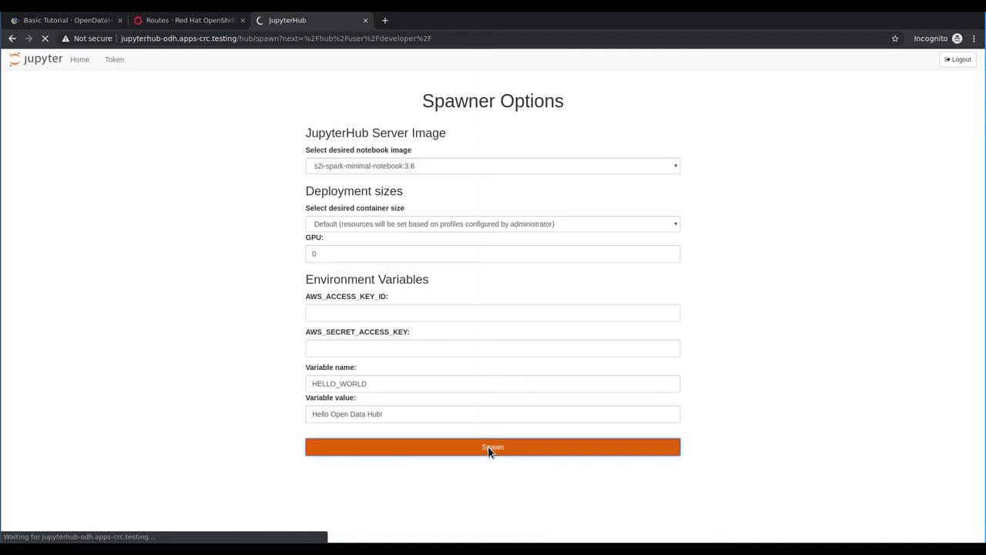
{"action": "left_click", "coordinate": [493, 447]}
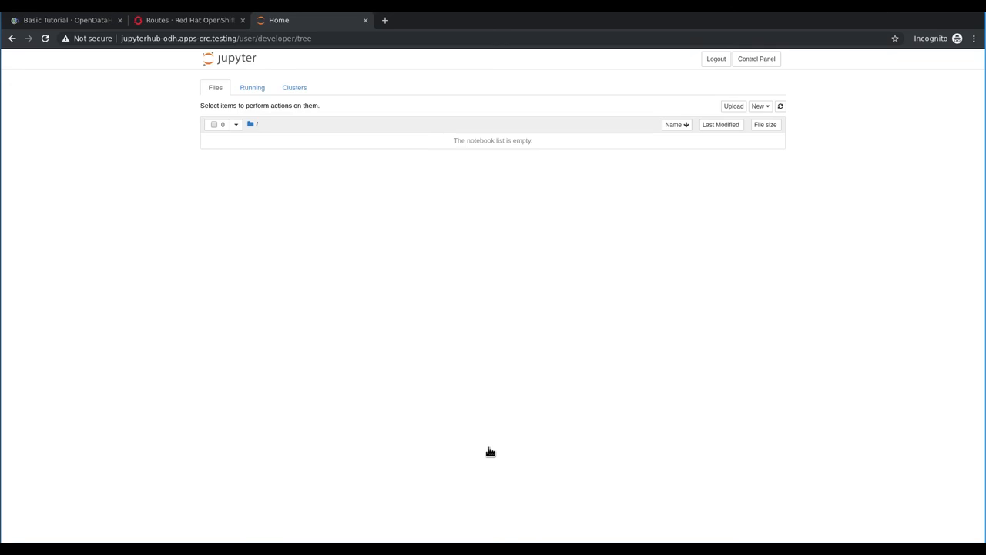
{"action": "mouse_move", "coordinate": [747, 114]}
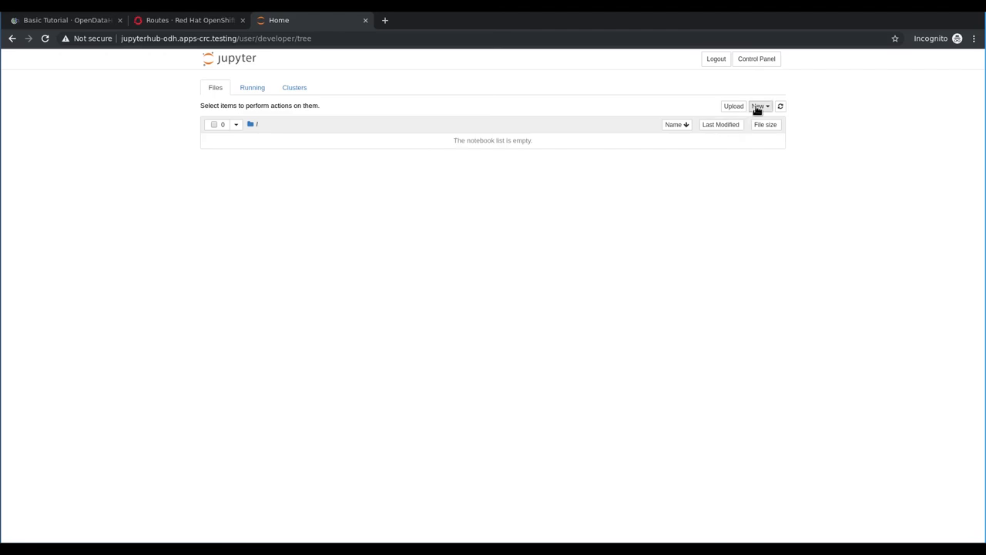
Create a new untitled Python 3 notebook from the Files tree
{"action": "left_click", "coordinate": [760, 106]}
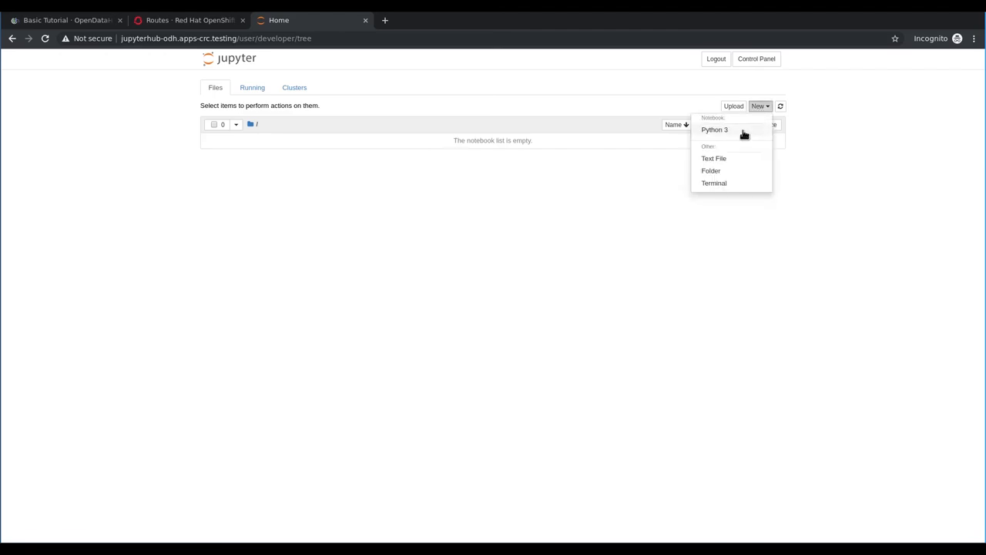
{"action": "left_click", "coordinate": [715, 129]}
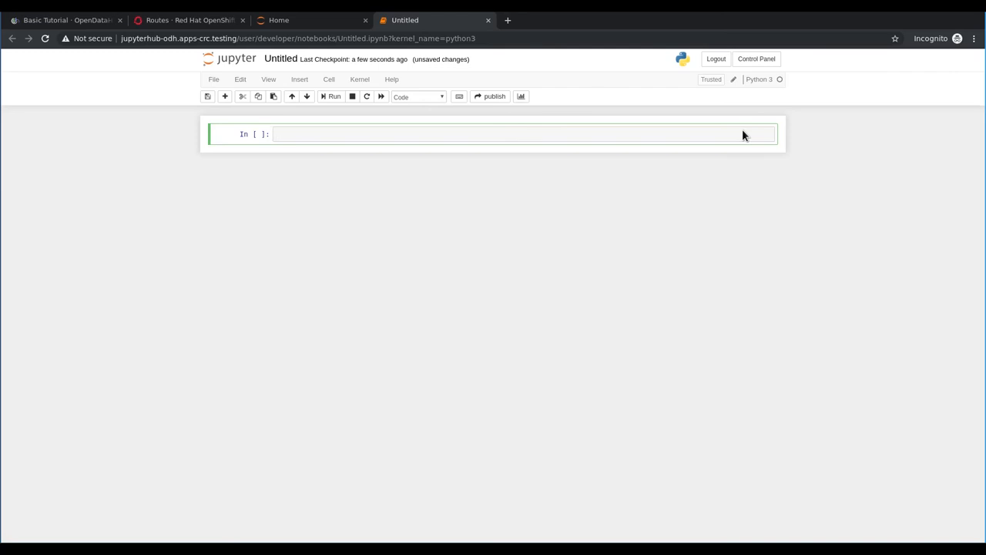
Run a cell with import os and print(os.environ["HELLO_WORLD"]), outputting Hello Open Data Hub!
{"action": "left_click", "coordinate": [509, 134]}
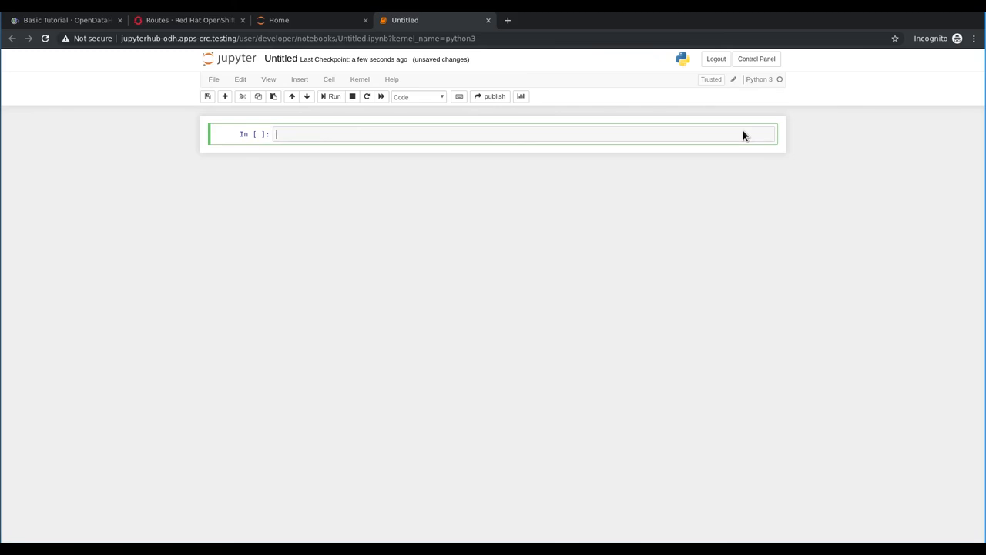
{"action": "type", "text": "import os"}
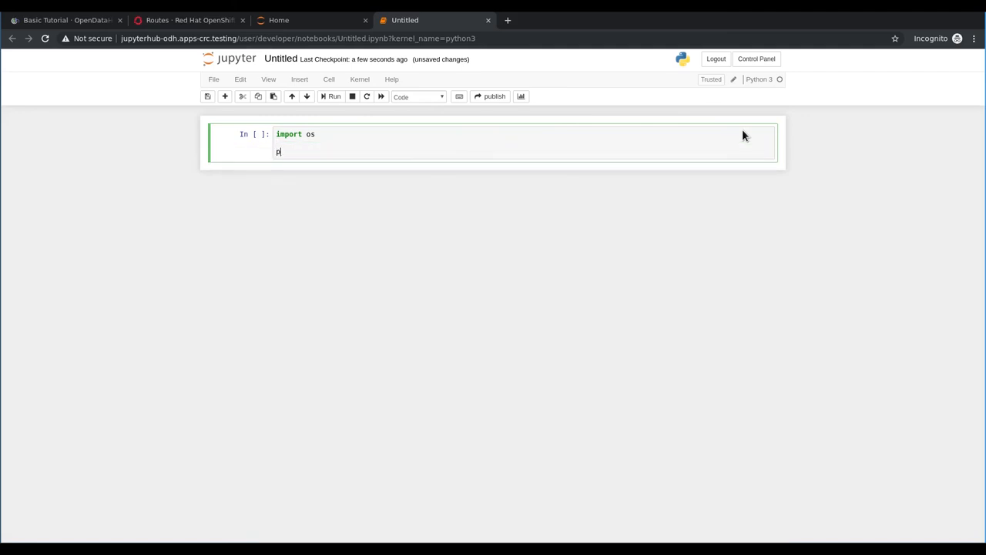
{"action": "type", "text": "rint(os.en"}
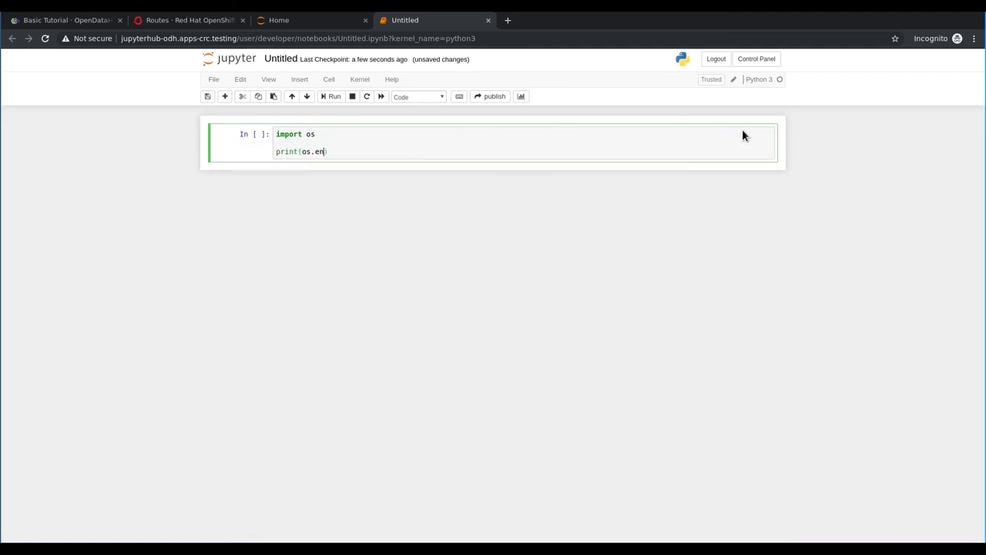
{"action": "type", "text": "viron[\"H"}
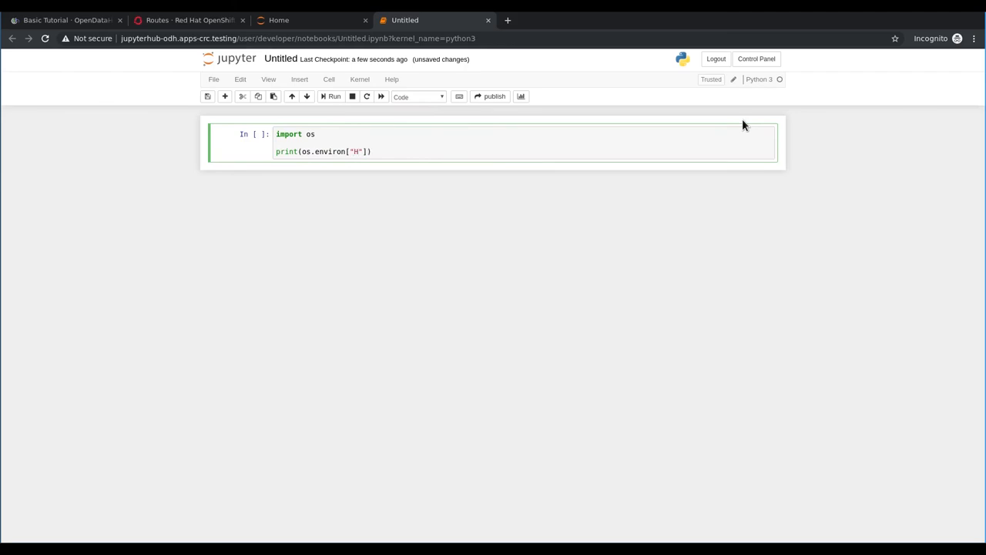
{"action": "type", "text": "EL"}
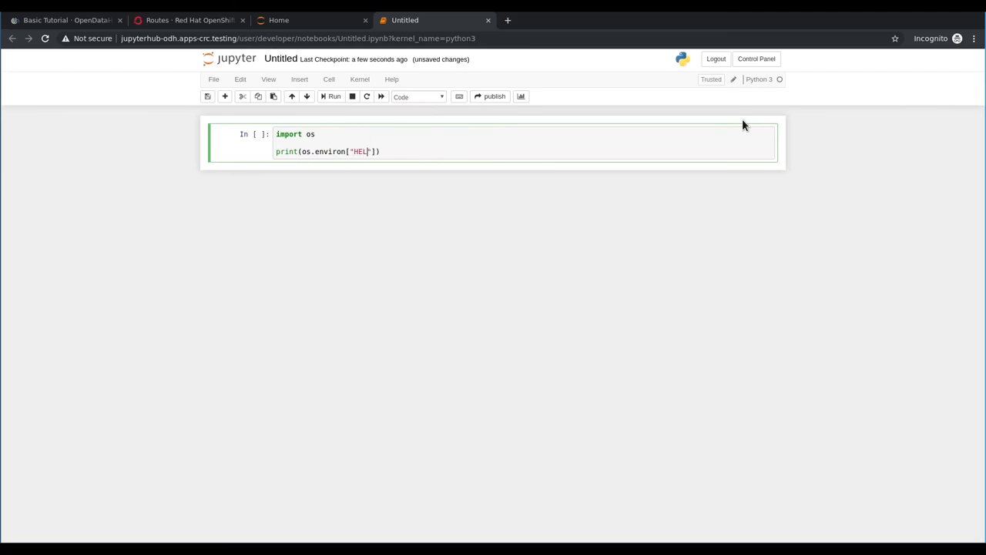
{"action": "type", "text": "LO_WO"}
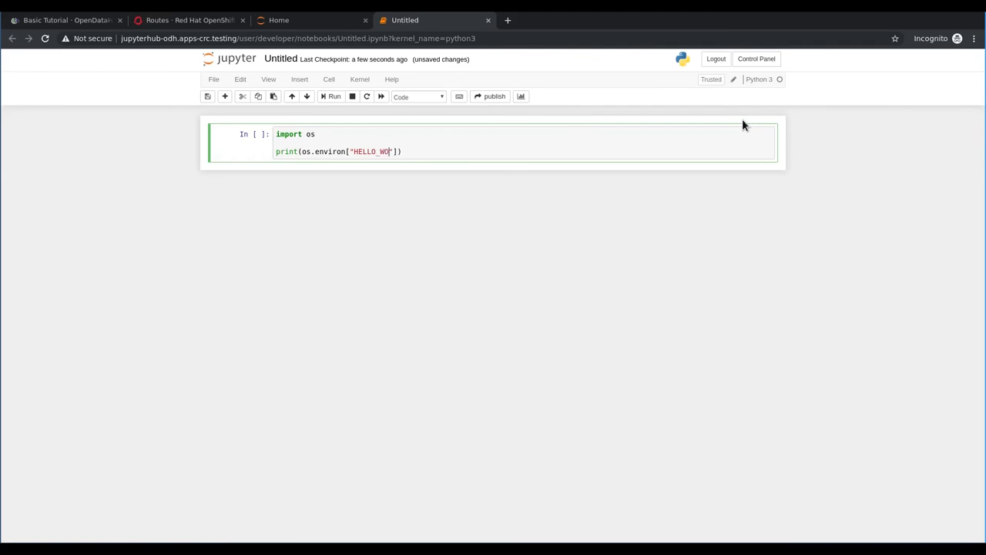
{"action": "type", "text": "RLD"}
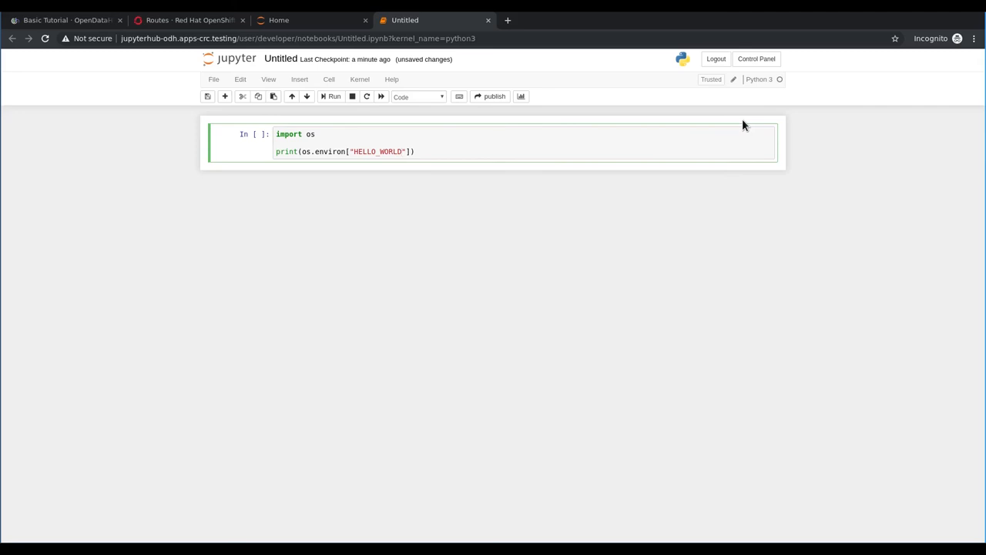
{"action": "mouse_move", "coordinate": [736, 125]}
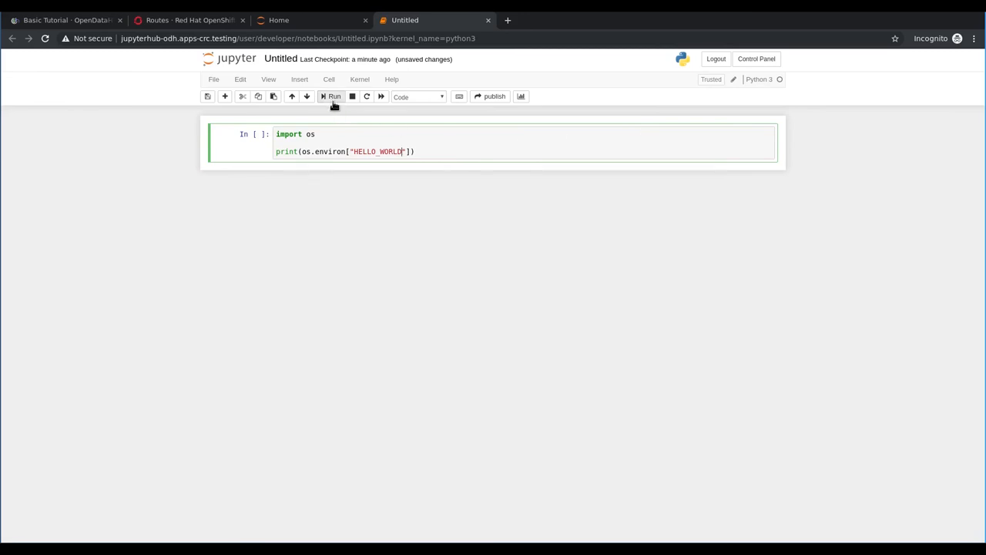
{"action": "left_click", "coordinate": [333, 95]}
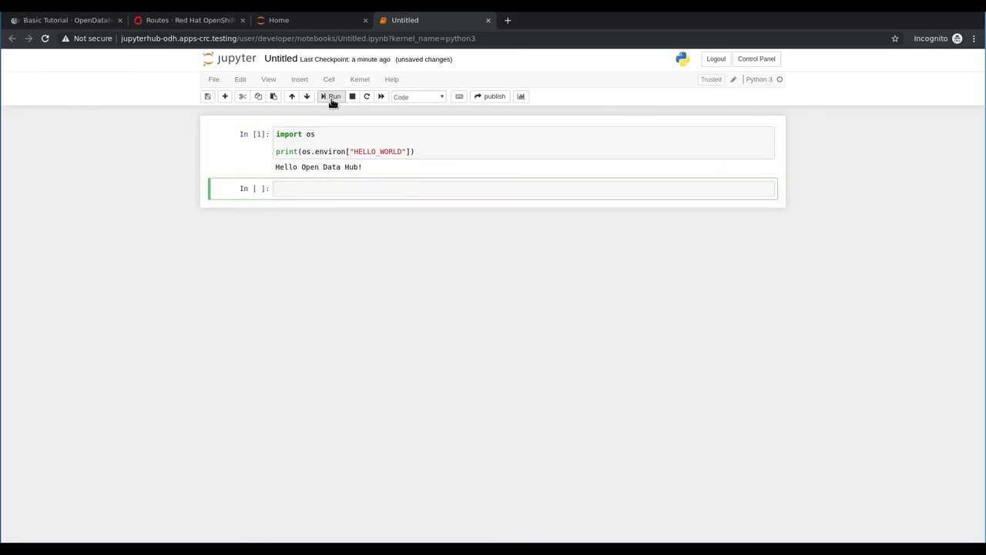